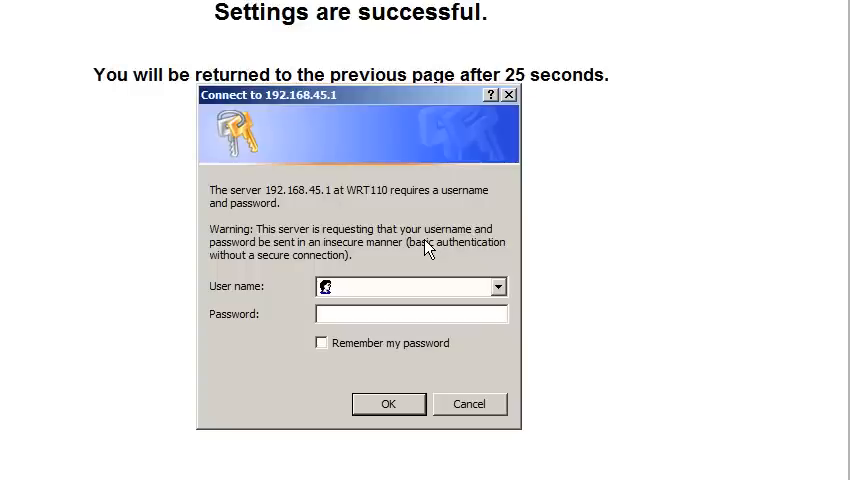
pyautogui.moveTo(390, 296)
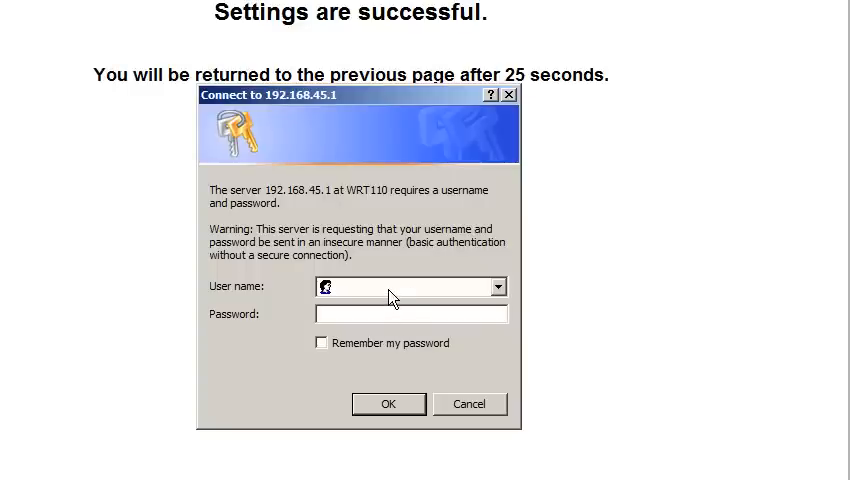
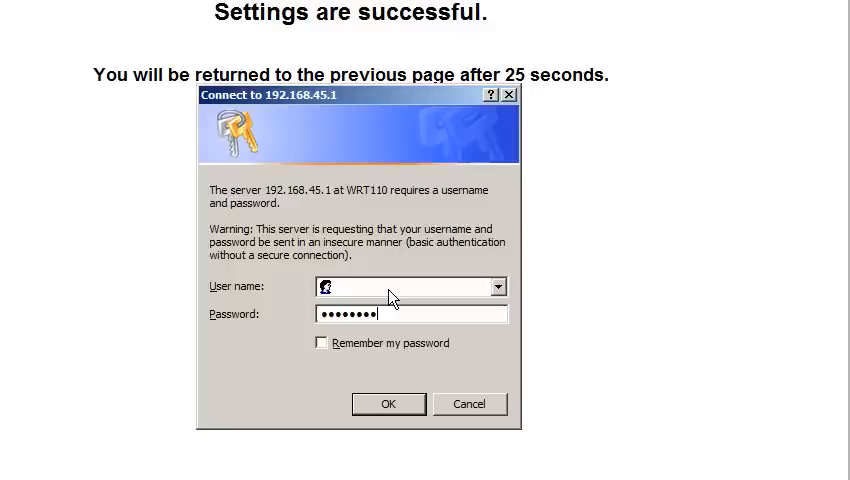
pyautogui.click(388, 404)
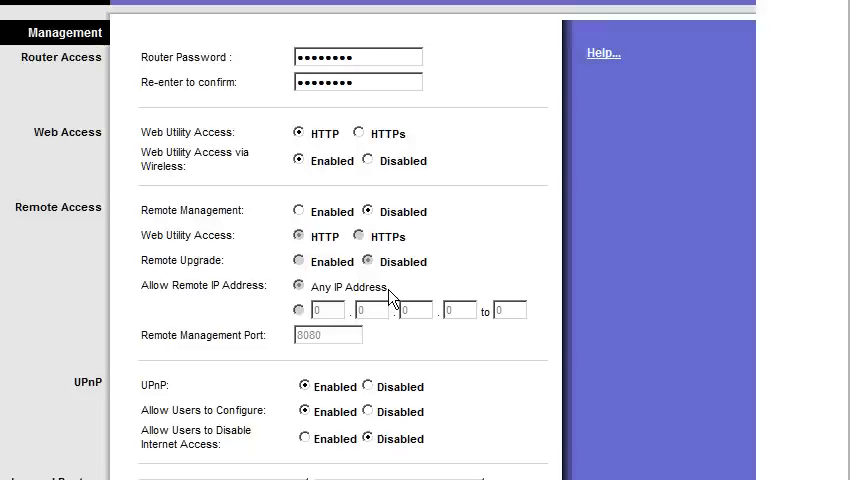
pyautogui.scroll(3)
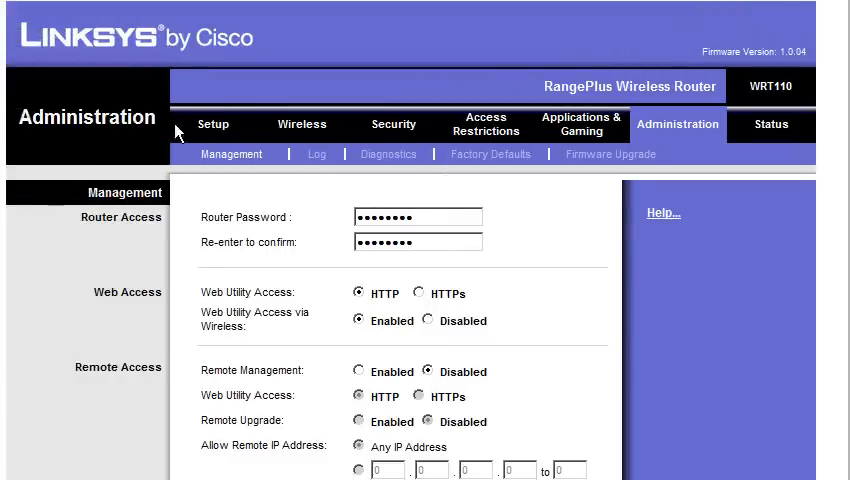
# Step: Go to Basic Setup and keep Automatic Configuration - DHCP as the internet connection type
pyautogui.click(214, 124)
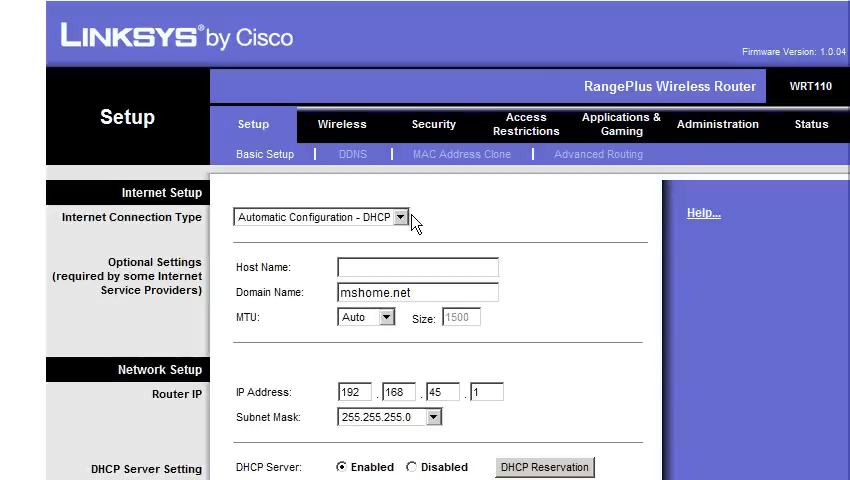
pyautogui.moveTo(408, 224)
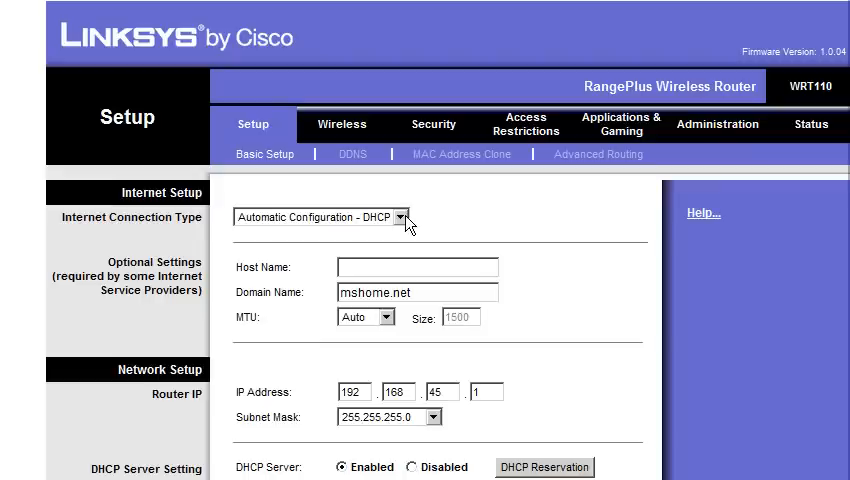
pyautogui.click(404, 216)
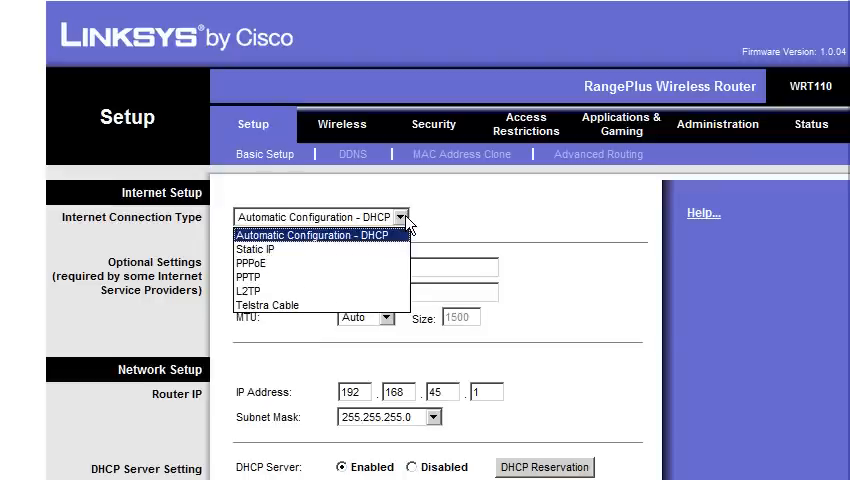
pyautogui.click(316, 236)
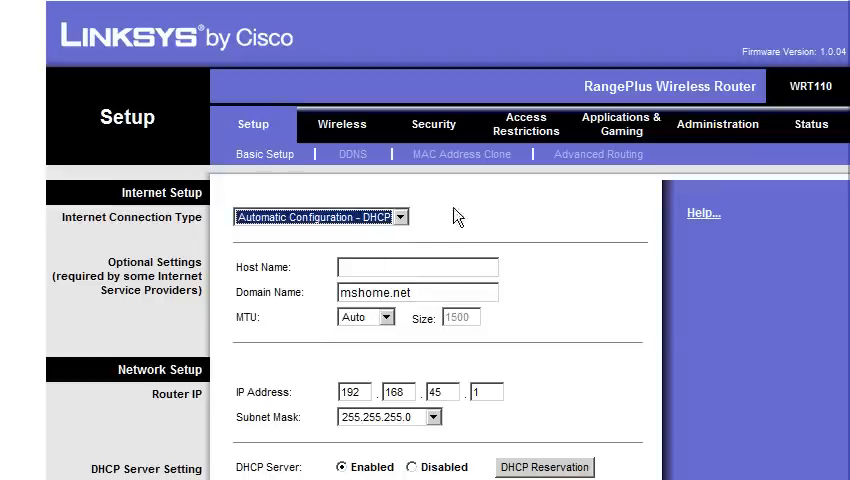
pyautogui.scroll(-3)
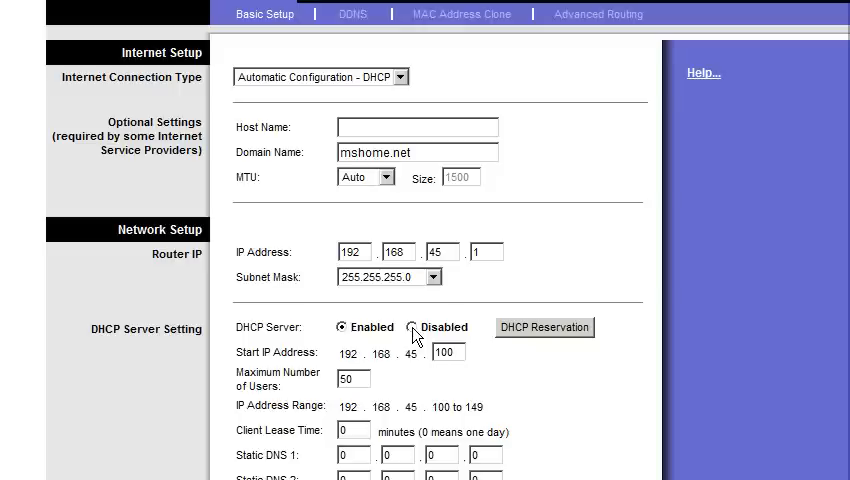
# Step: Inspect the router IP 192.168.45.1 third octet and the domain name mshome.net
pyautogui.doubleClick(408, 352)
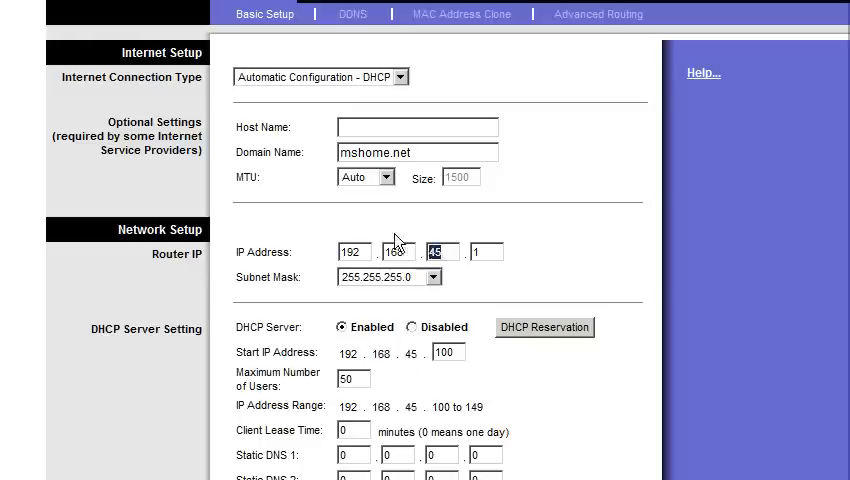
pyautogui.tripleClick(416, 152)
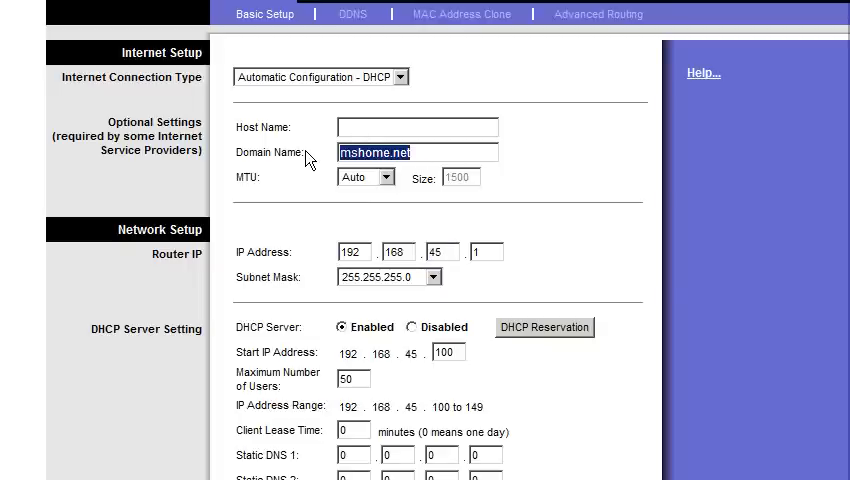
pyautogui.scroll(3)
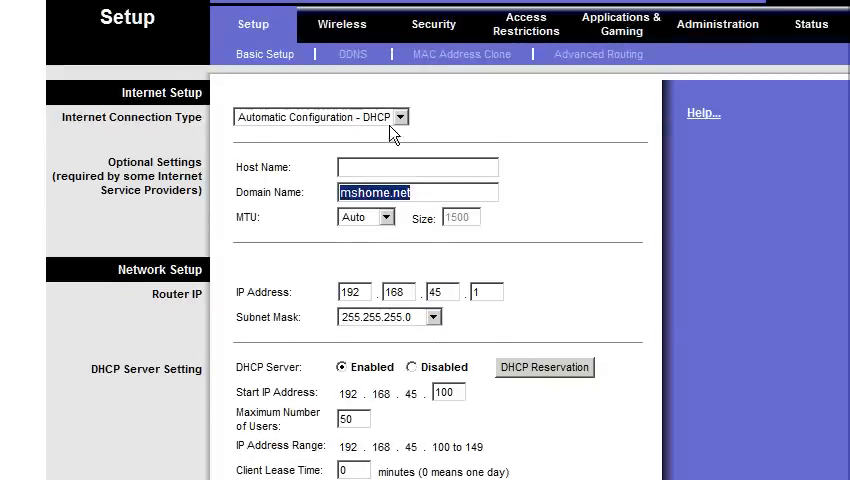
pyautogui.click(400, 116)
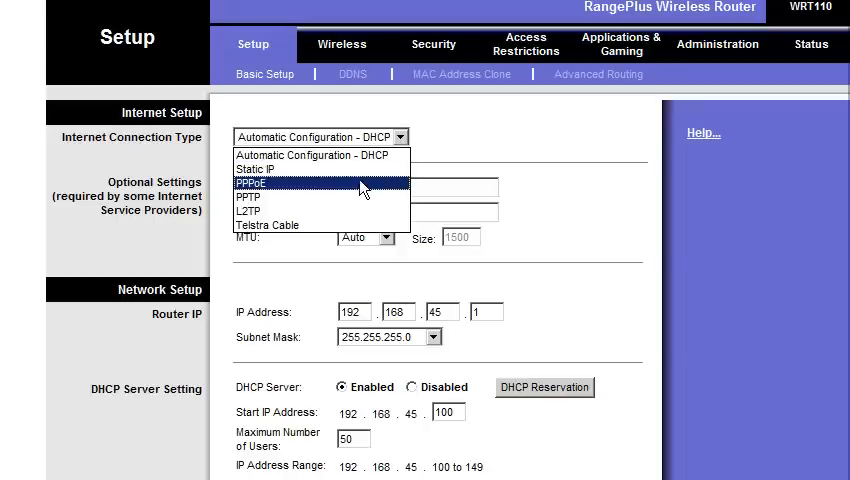
pyautogui.moveTo(360, 192)
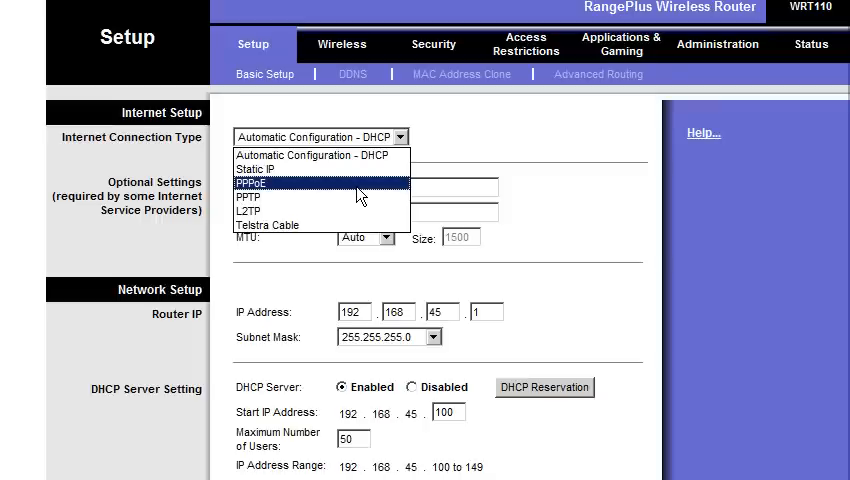
pyautogui.moveTo(358, 212)
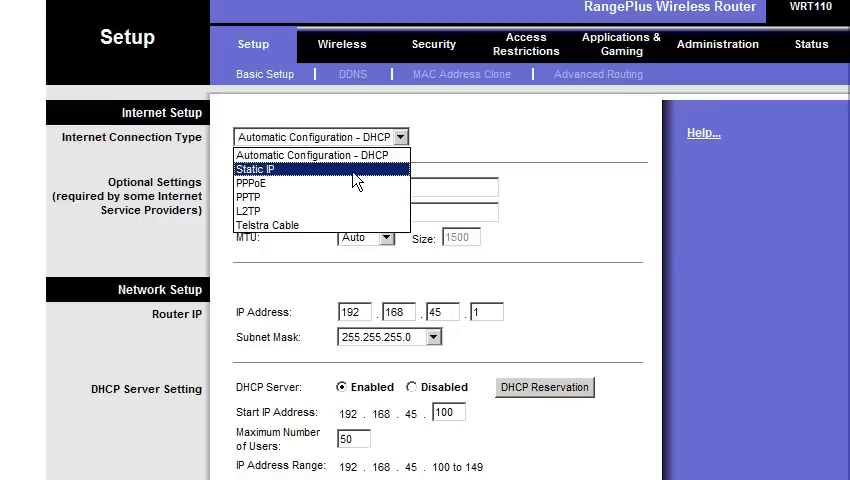
pyautogui.moveTo(360, 156)
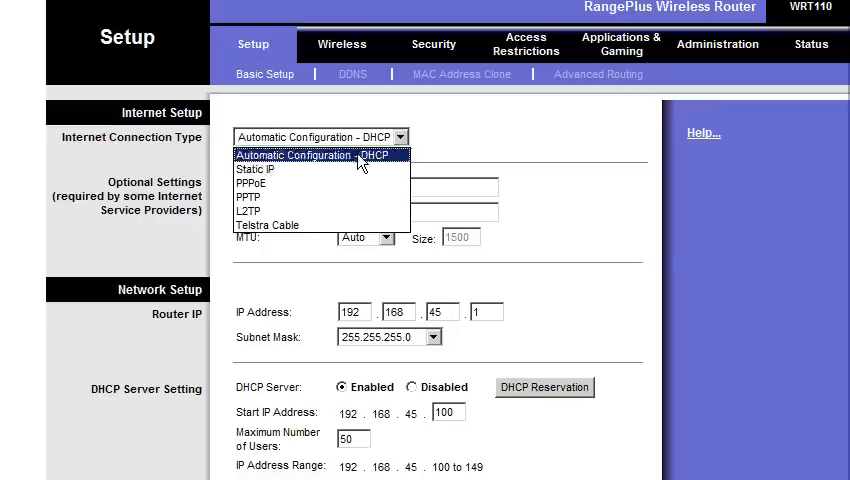
pyautogui.click(316, 156)
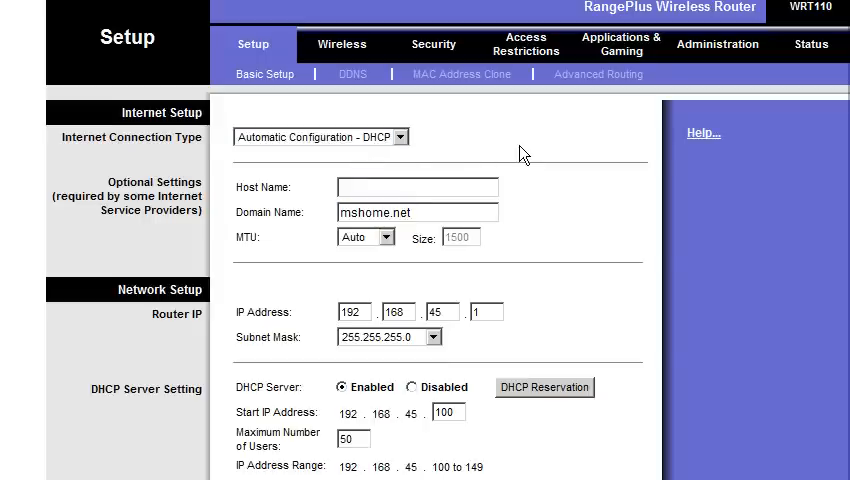
pyautogui.moveTo(404, 142)
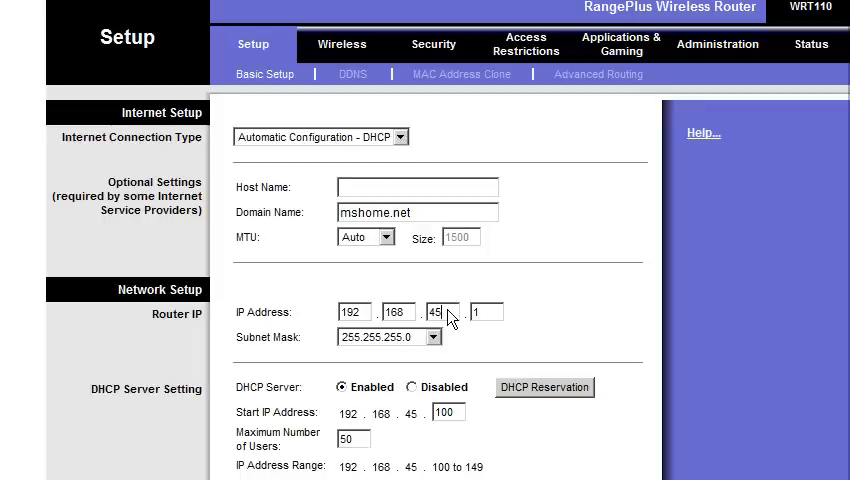
pyautogui.scroll(-3)
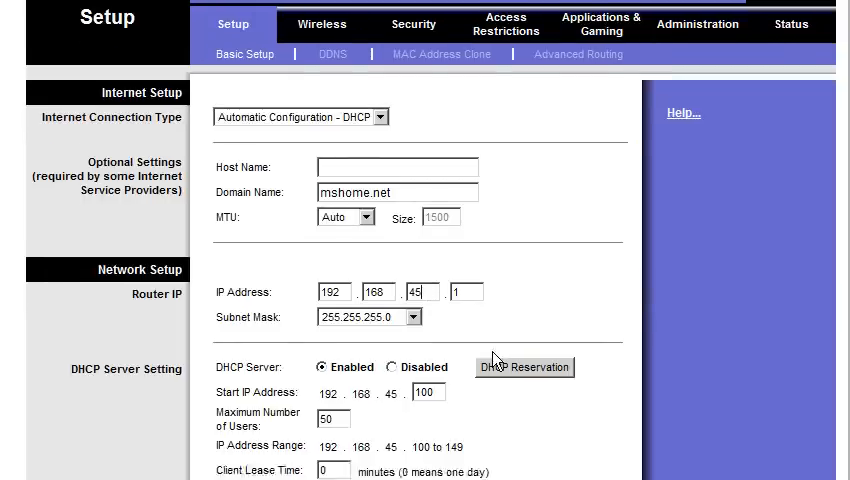
pyautogui.scroll(-3)
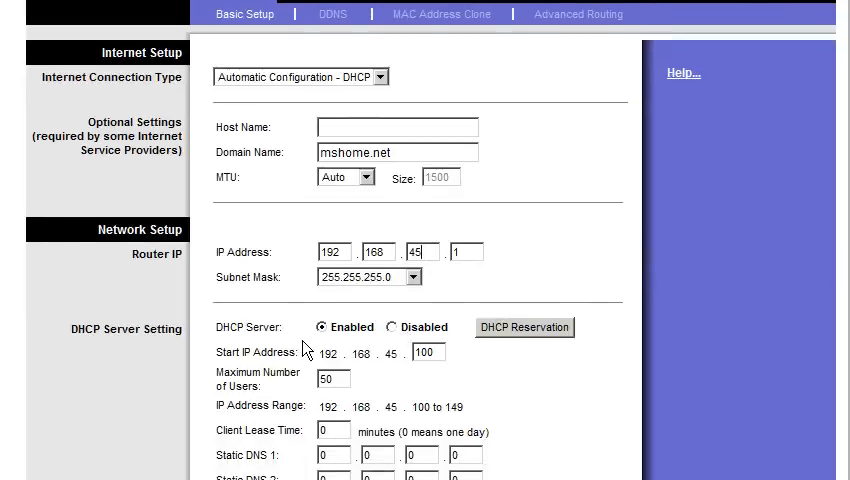
pyautogui.moveTo(500, 342)
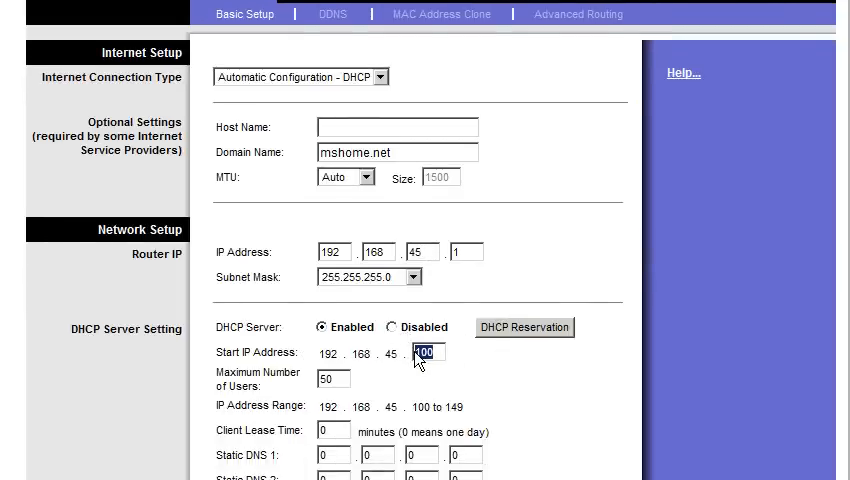
pyautogui.moveTo(432, 360)
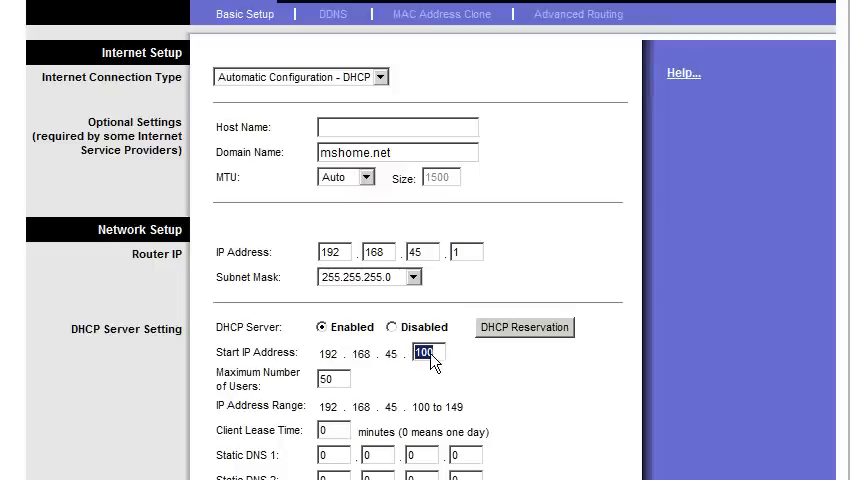
pyautogui.scroll(-3)
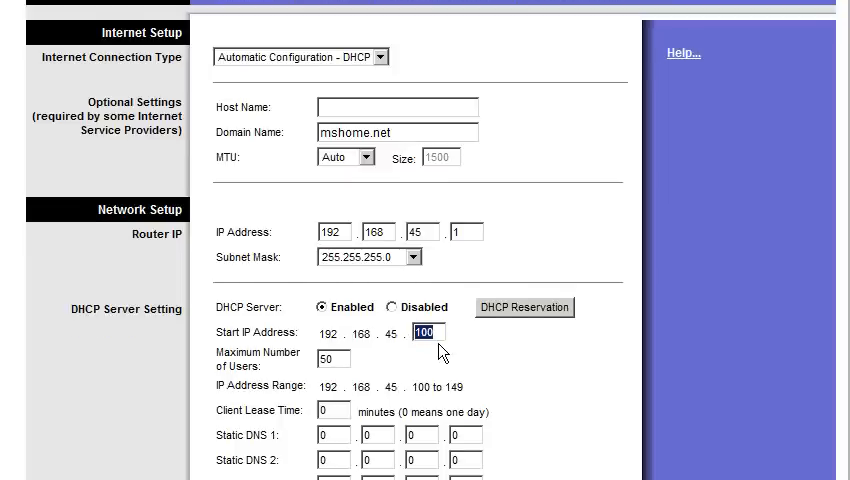
pyautogui.scroll(-3)
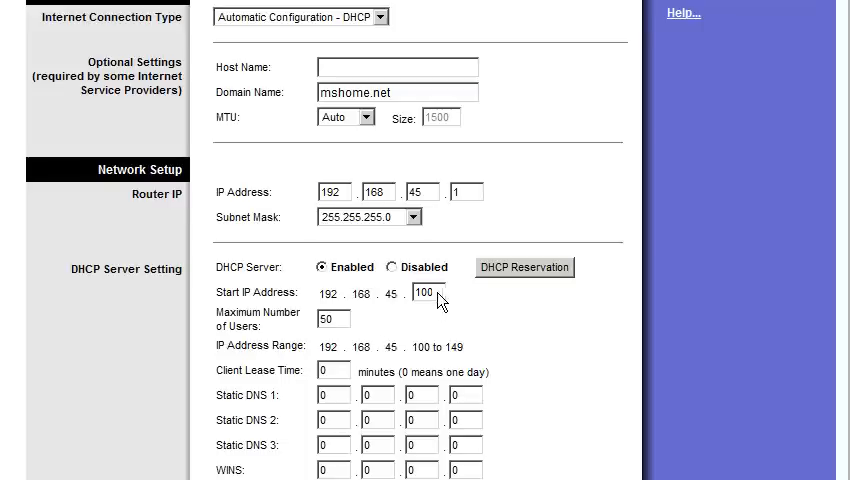
pyautogui.doubleClick(422, 292)
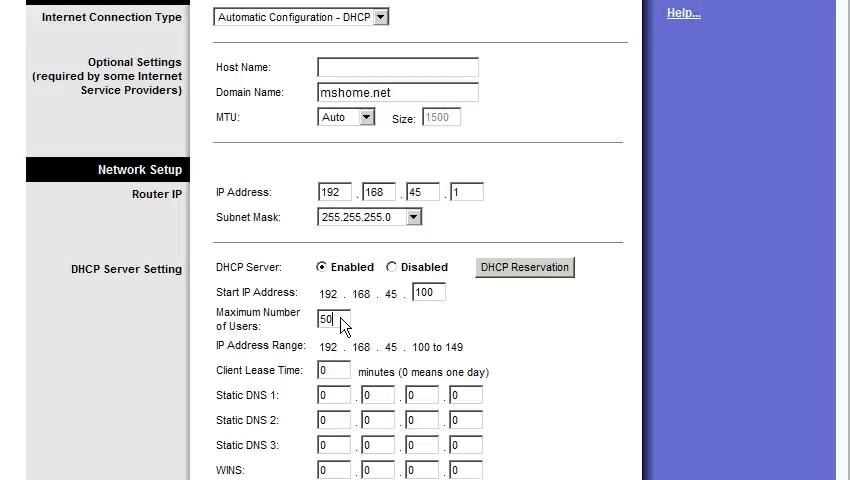
pyautogui.doubleClick(332, 318)
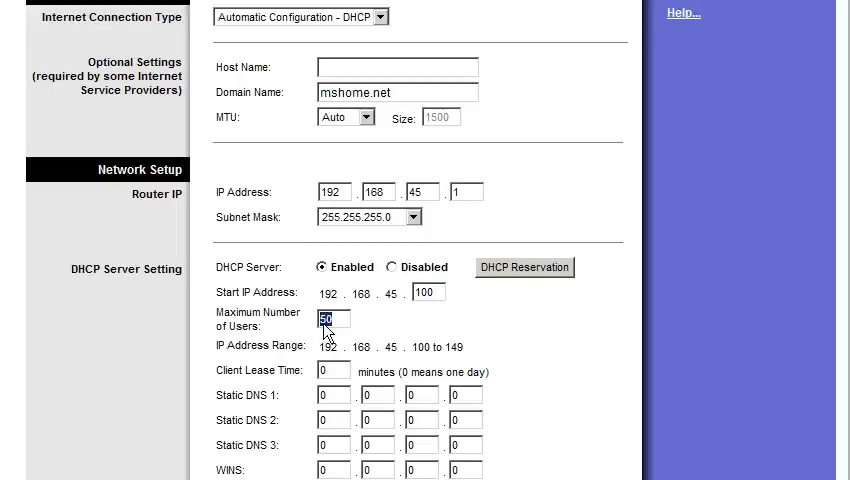
pyautogui.scroll(-3)
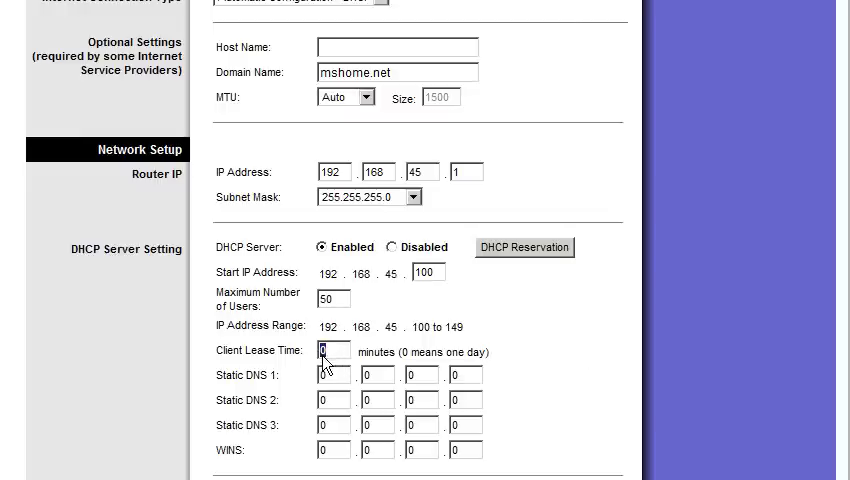
pyautogui.scroll(-3)
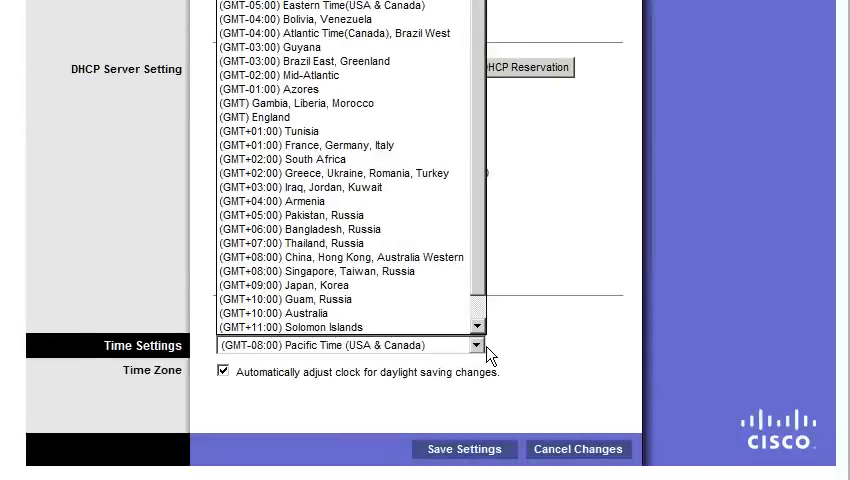
pyautogui.click(476, 344)
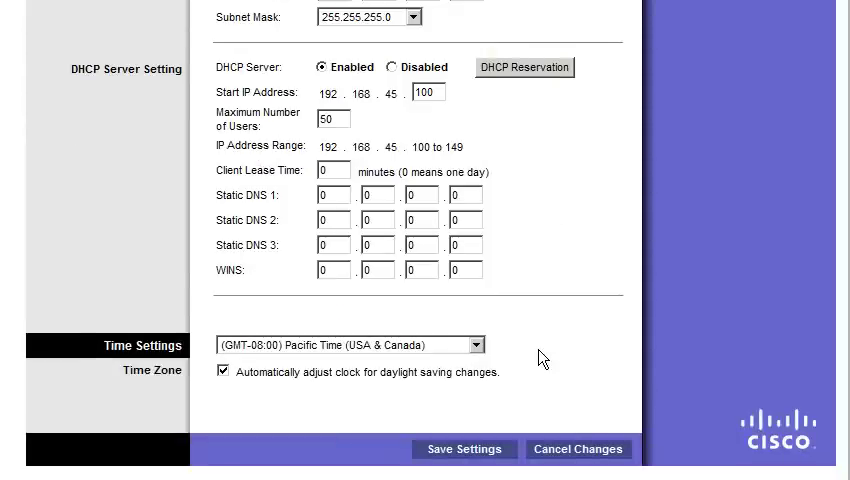
pyautogui.scroll(3)
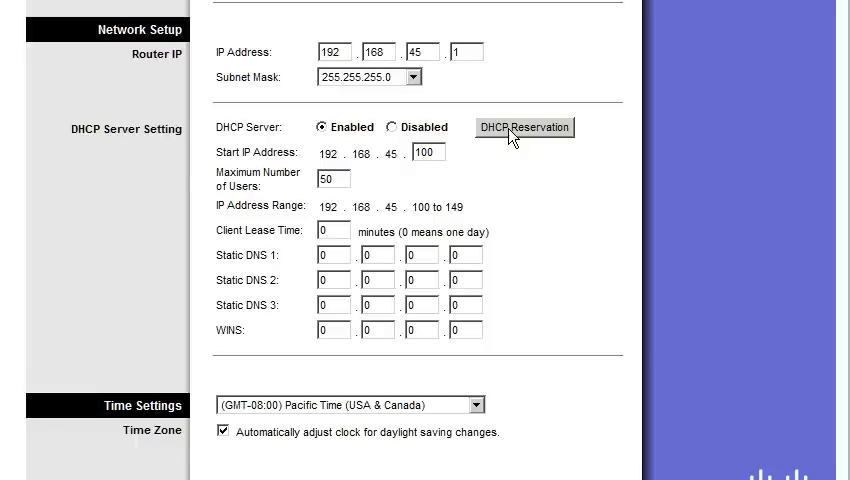
# Step: Reserve the vista client at 192.168.45.100 in the DHCP reservation window
pyautogui.click(524, 128)
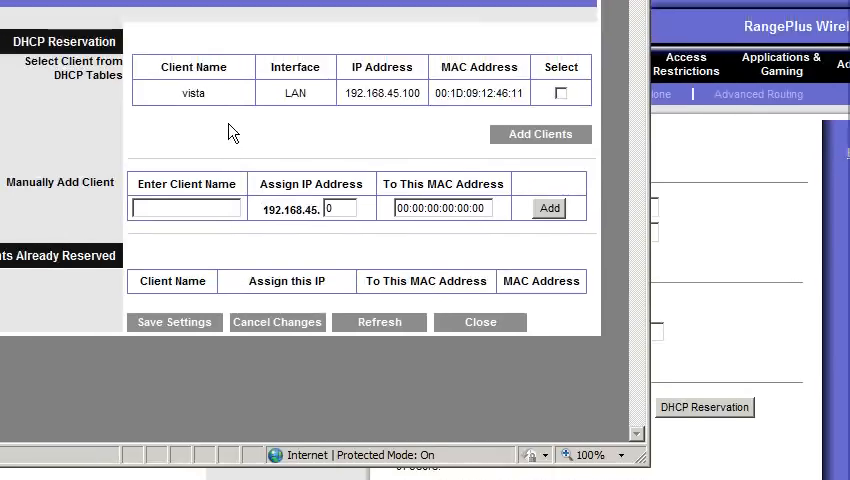
pyautogui.scroll(3)
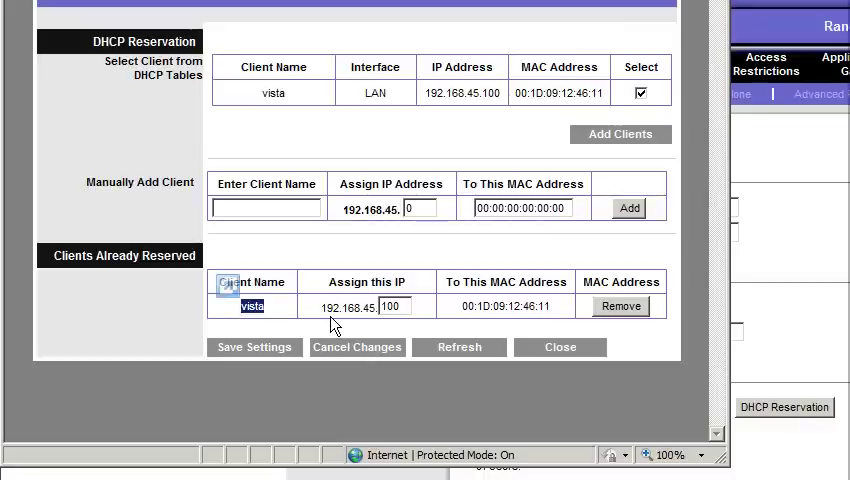
pyautogui.click(350, 308)
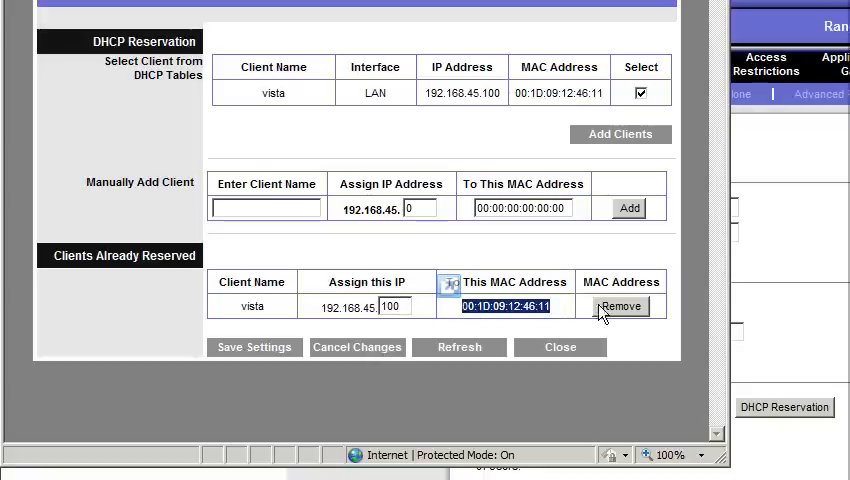
# Step: Remove vista from the reserved clients and bring up the Start menu
pyautogui.click(620, 306)
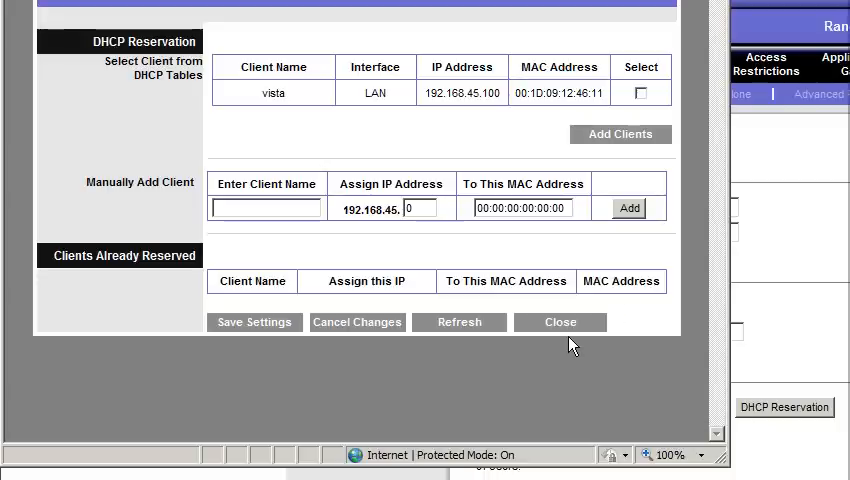
pyautogui.scroll(-3)
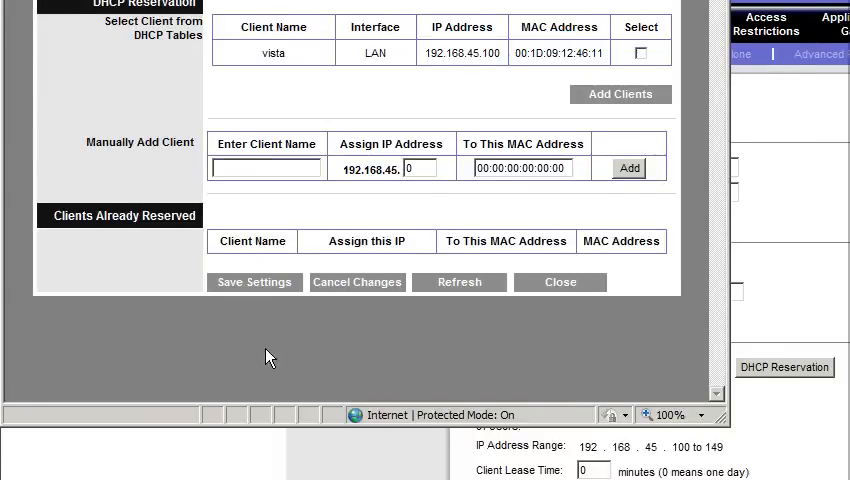
pyautogui.click(28, 466)
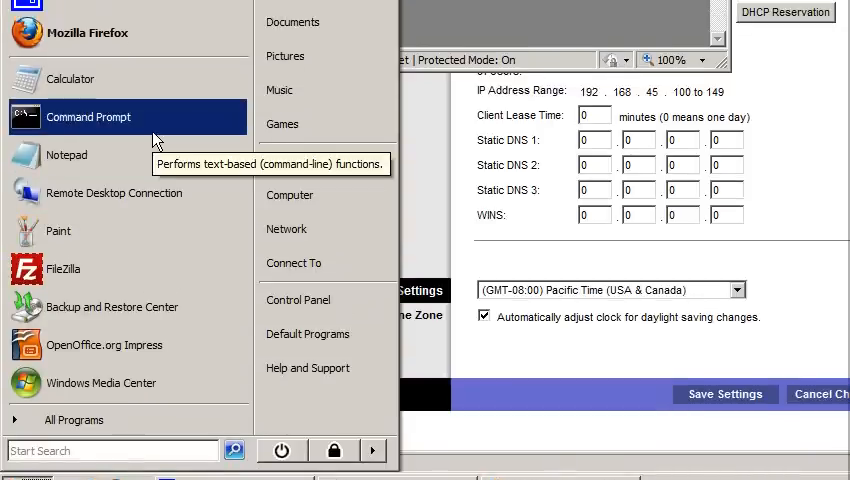
# Step: Launch a Command Prompt window from the Start menu
pyautogui.click(88, 116)
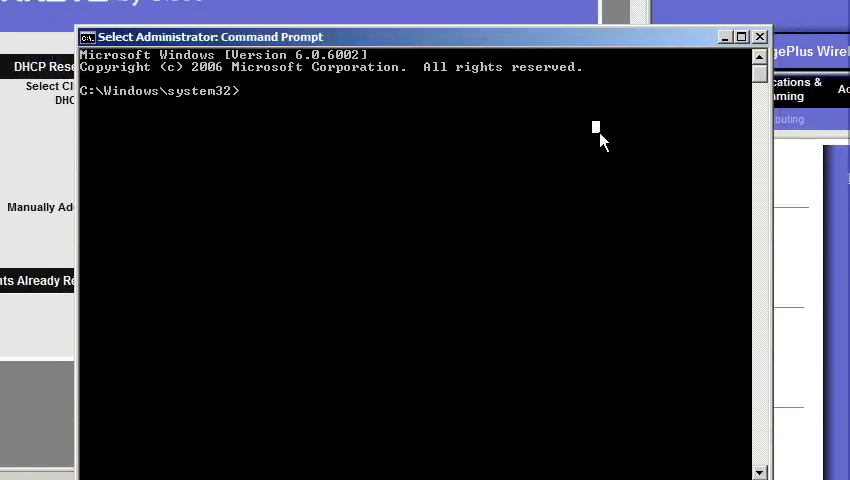
# Step: Run ipconfig /all and scroll to the Ethernet adapter's physical address 00-1D-09-12-46-11
pyautogui.write('ipc')
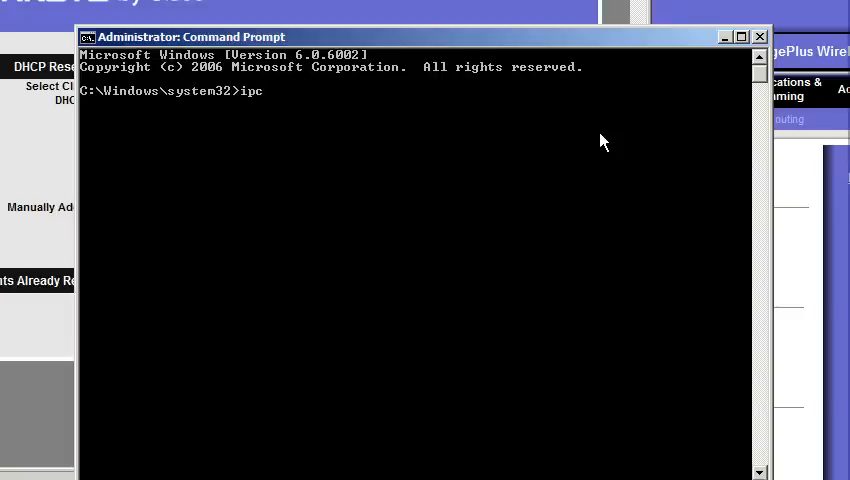
pyautogui.write('onfig /')
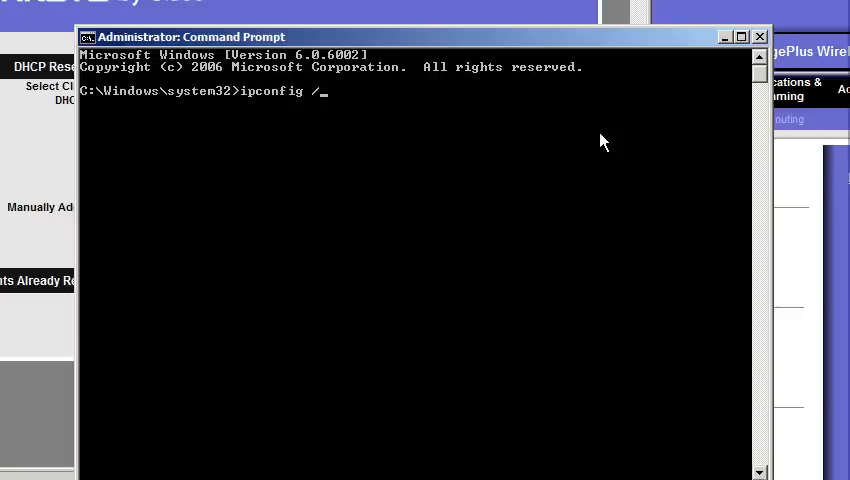
pyautogui.press('Return')
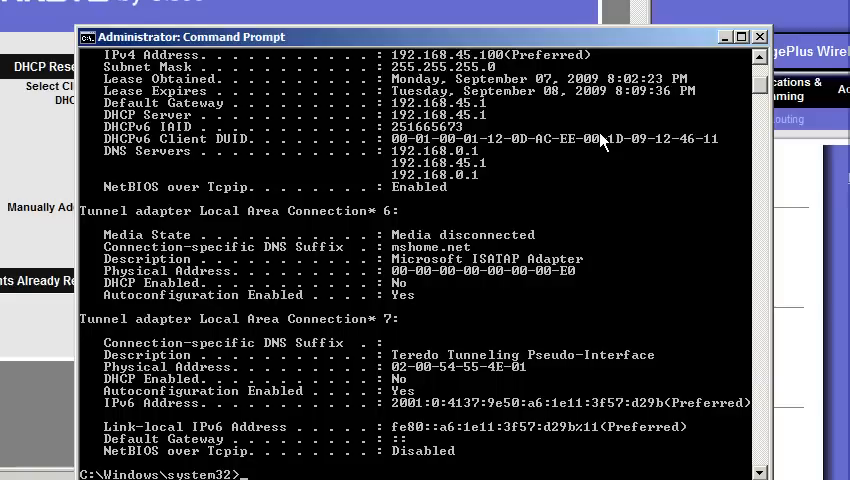
pyautogui.scroll(3)
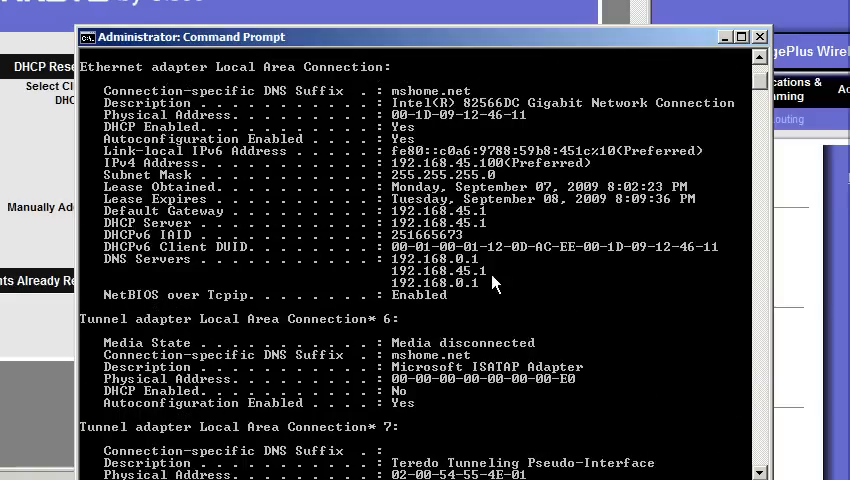
pyautogui.moveTo(336, 196)
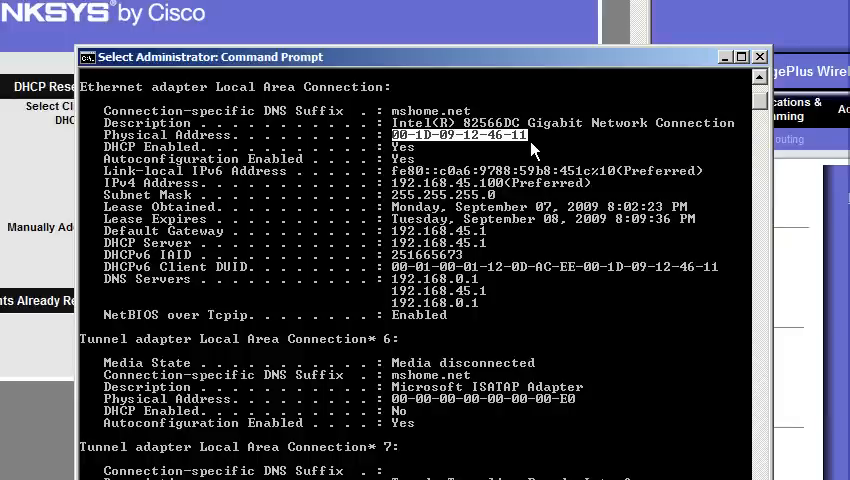
pyautogui.scroll(-3)
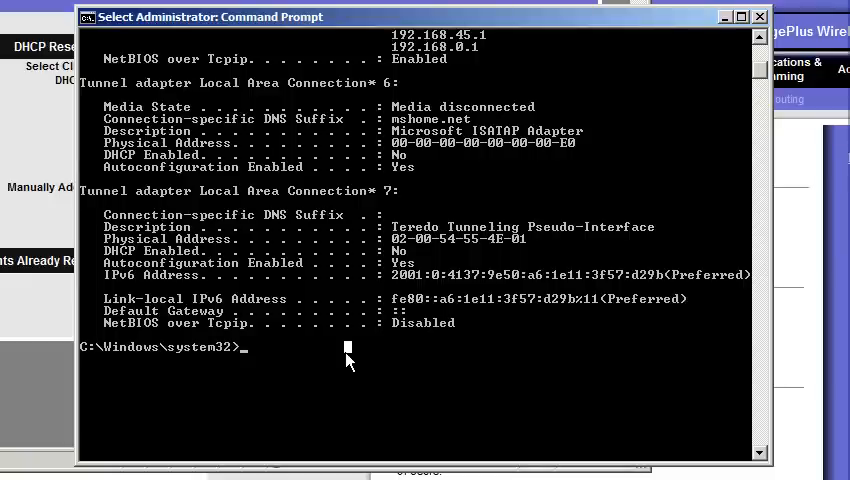
pyautogui.moveTo(520, 244)
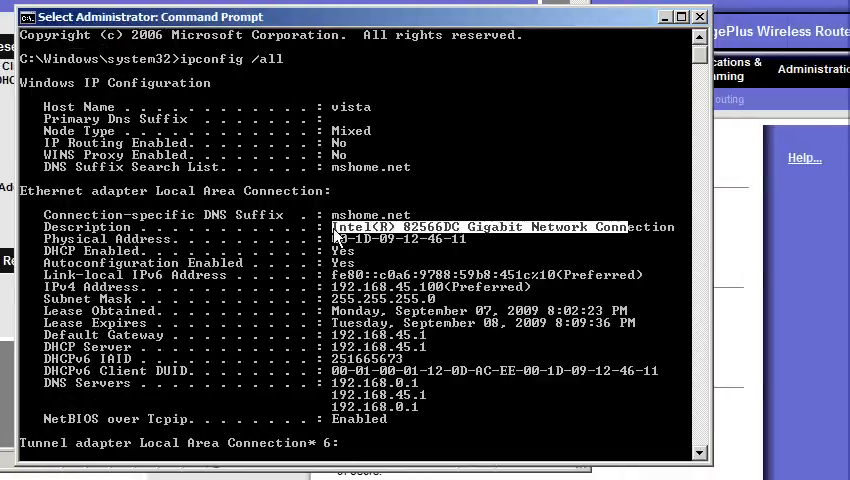
pyautogui.scroll(-3)
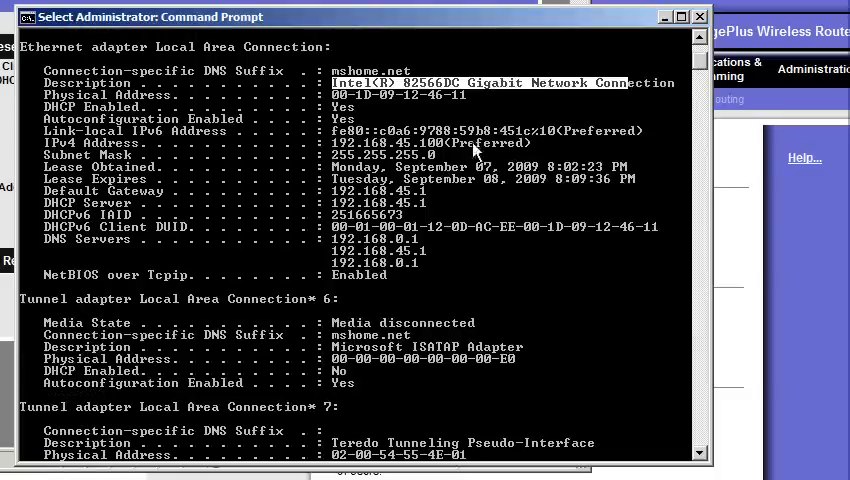
pyautogui.moveTo(452, 212)
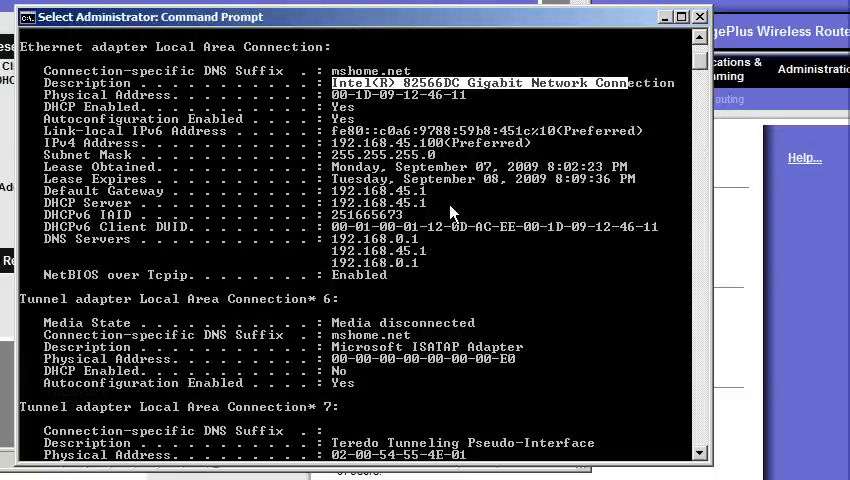
pyautogui.scroll(-3)
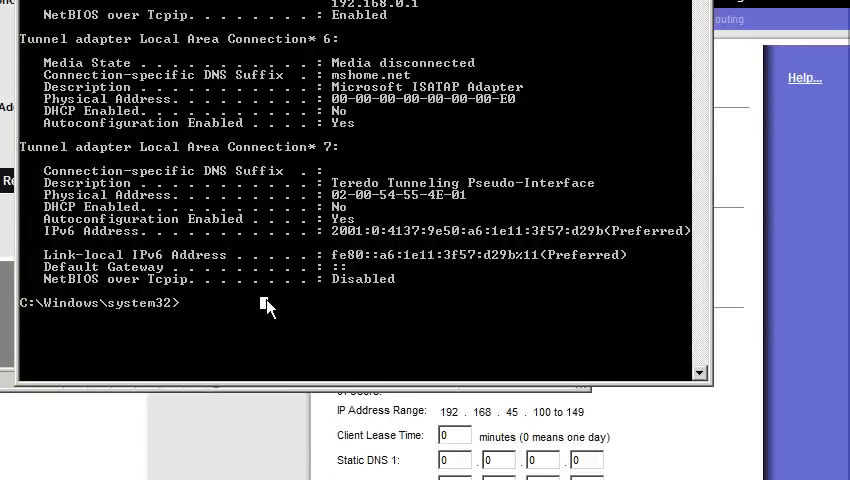
# Step: Enter 'ifconfig eth02' at the prompt without running it
pyautogui.write('ifcon')
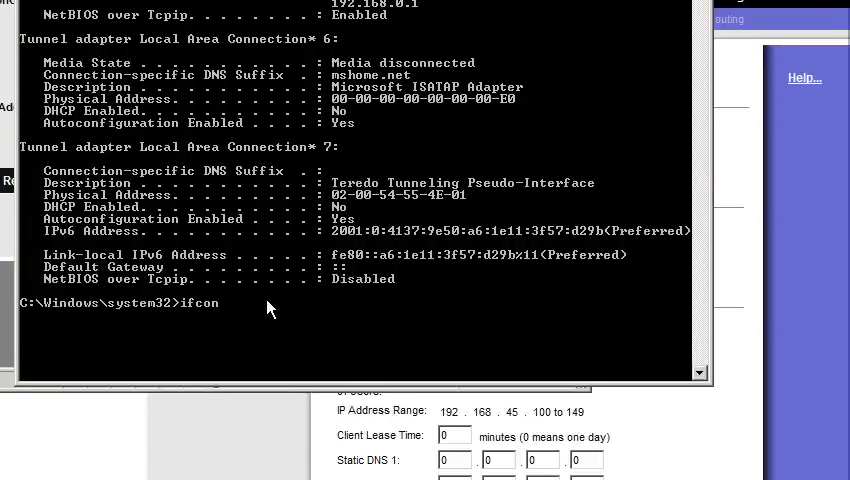
pyautogui.write('fig')
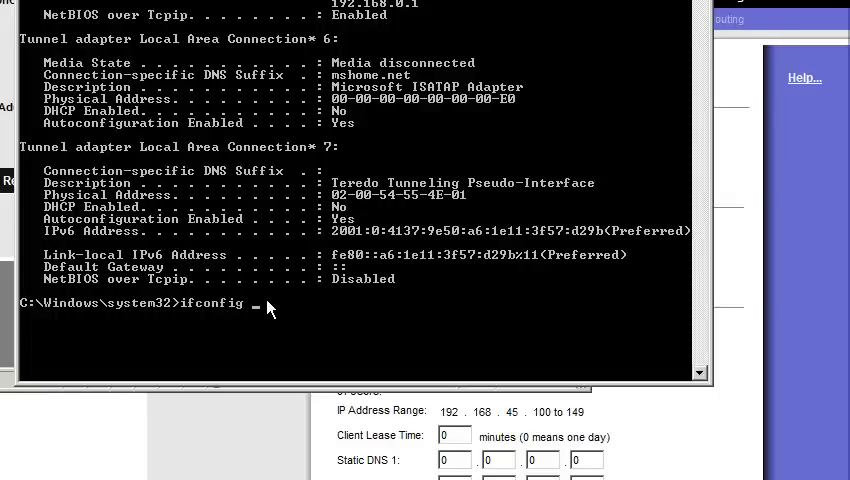
pyautogui.write('eth0')
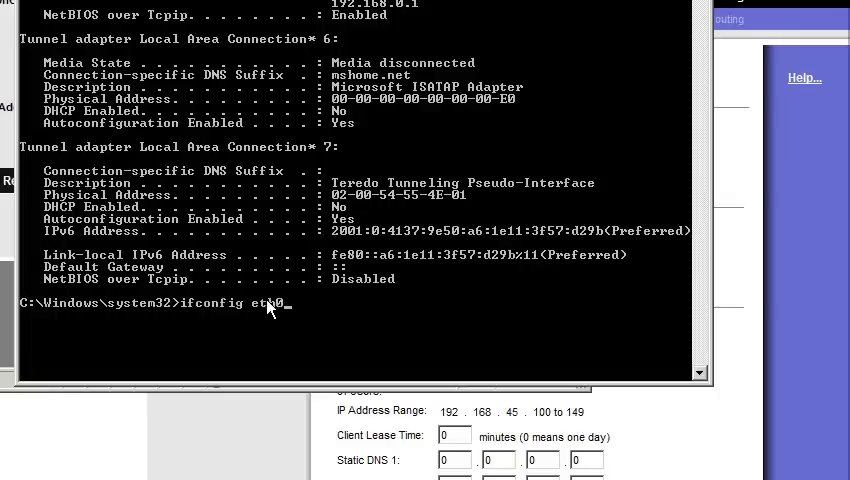
pyautogui.write('2')
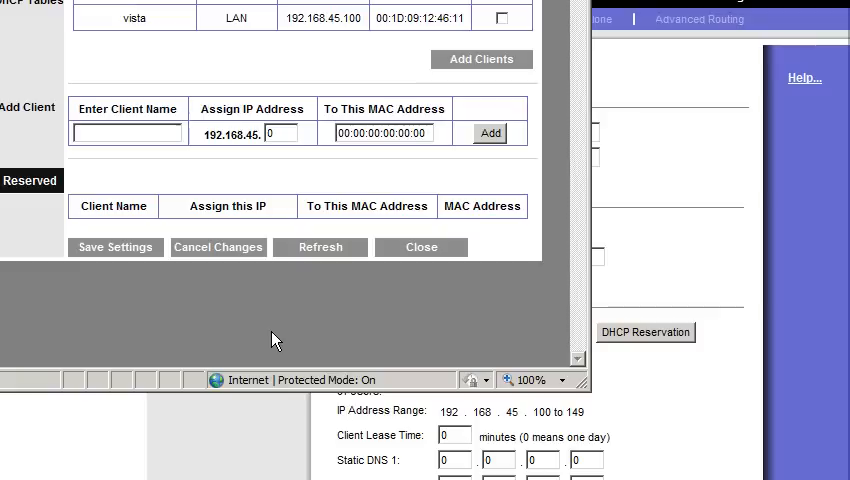
pyautogui.moveTo(370, 296)
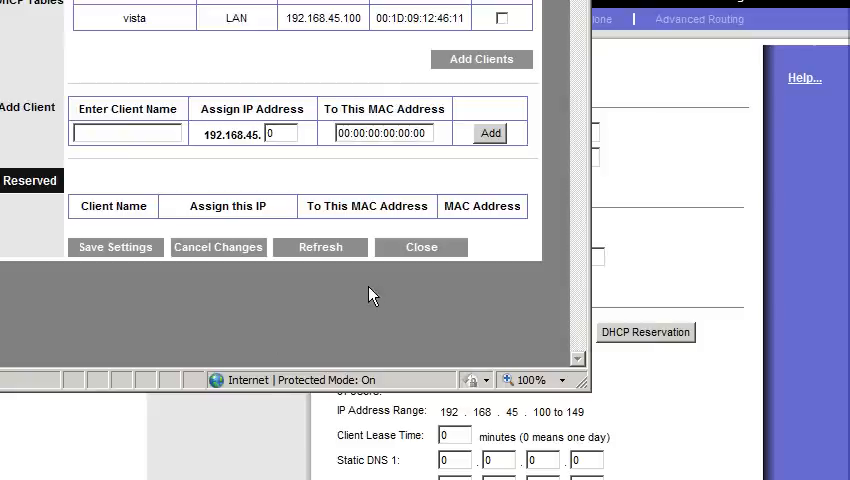
pyautogui.moveTo(392, 148)
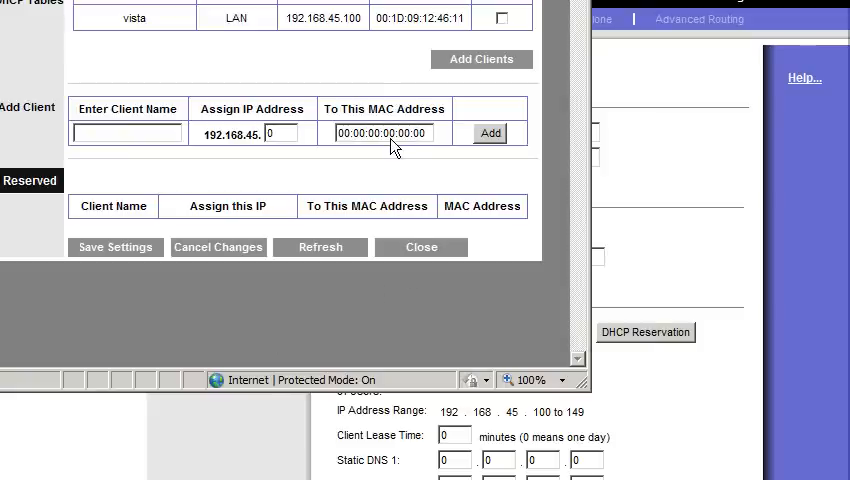
pyautogui.moveTo(410, 322)
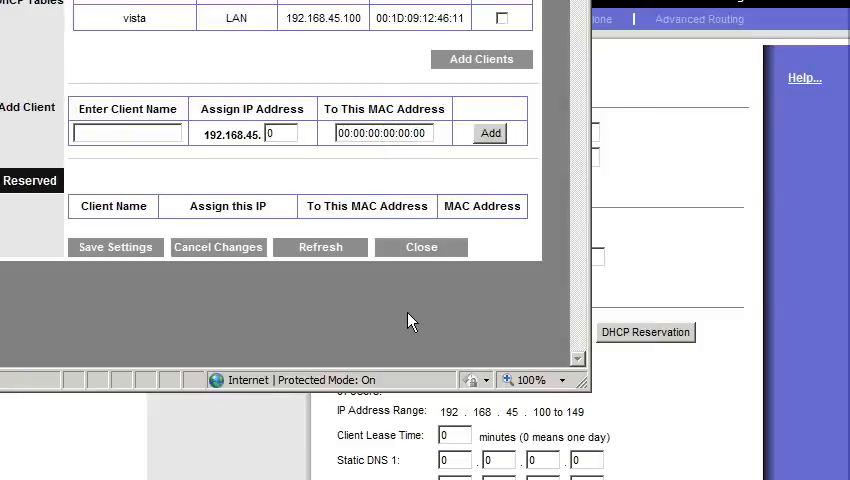
# Step: Go to the Setup DDNS page of the router utility
pyautogui.click(420, 246)
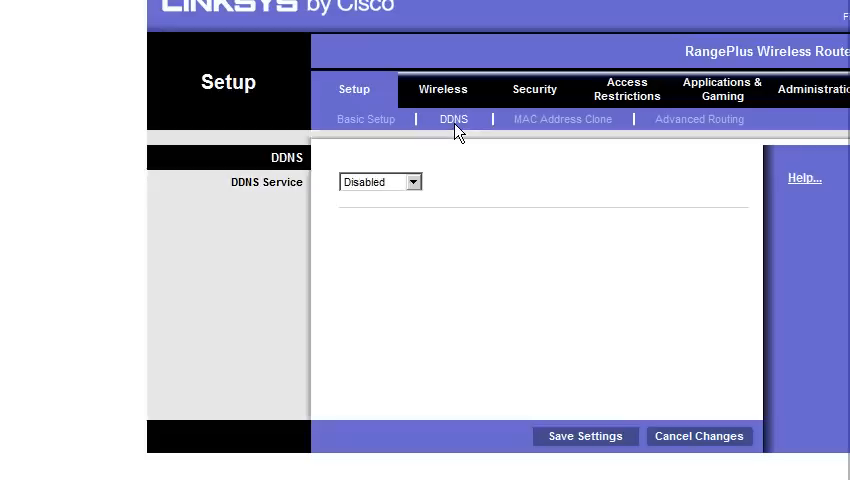
pyautogui.moveTo(418, 196)
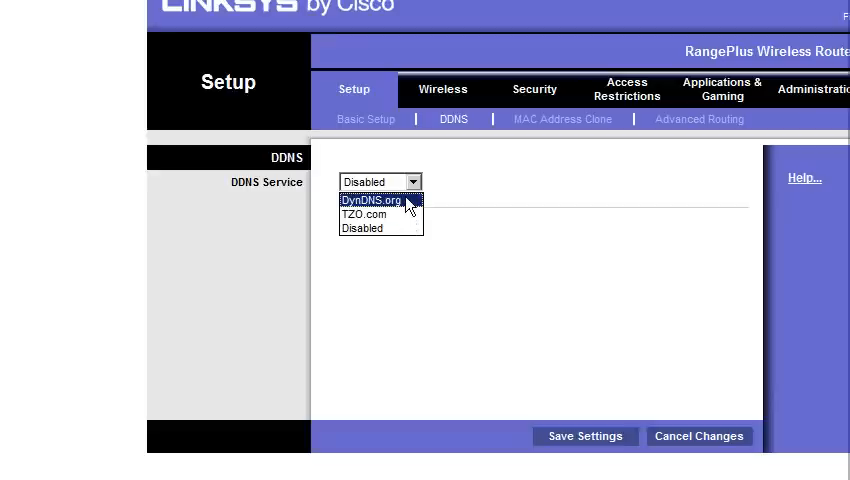
# Step: Choose DynDNS.org as the DDNS service and try 'technological.doe' in the host name
pyautogui.click(370, 200)
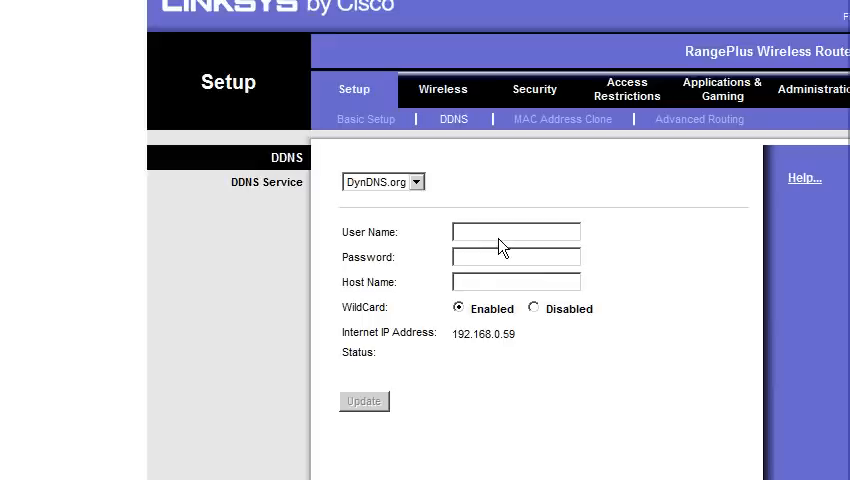
pyautogui.moveTo(480, 288)
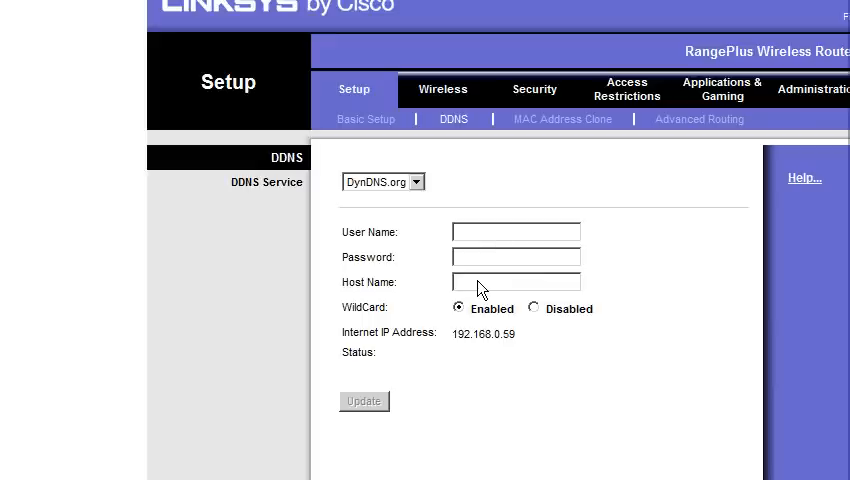
pyautogui.write('techno')
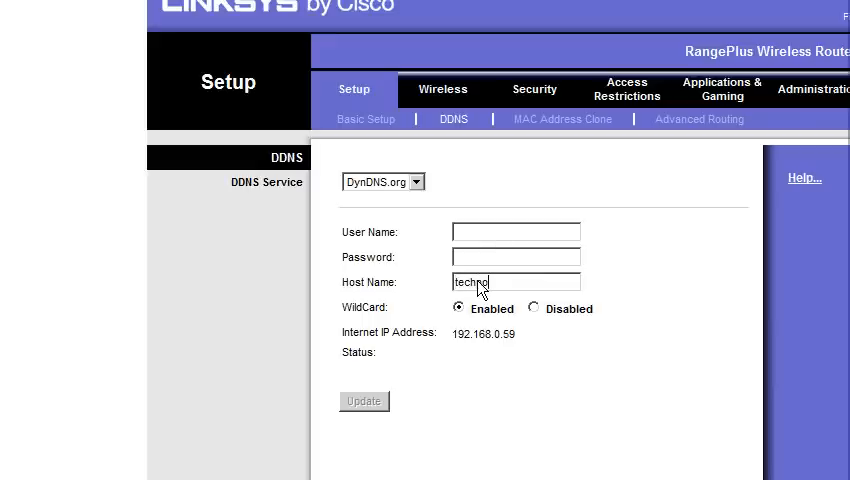
pyautogui.write('logical')
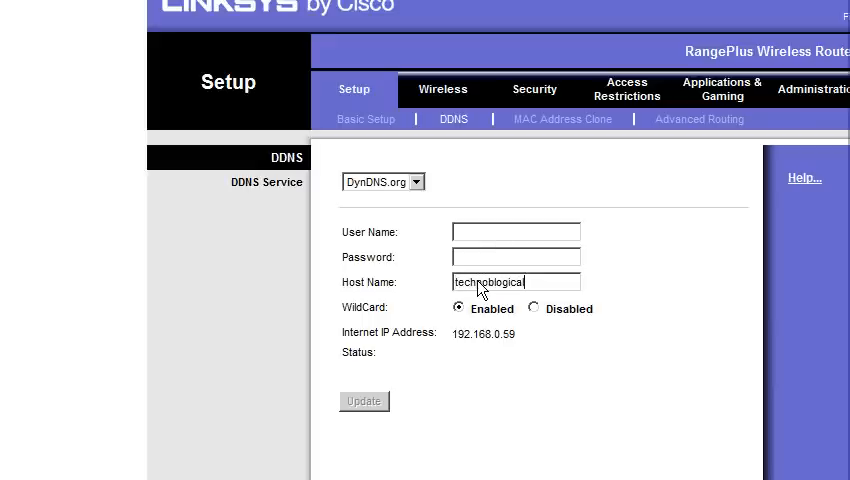
pyautogui.write('.doe')
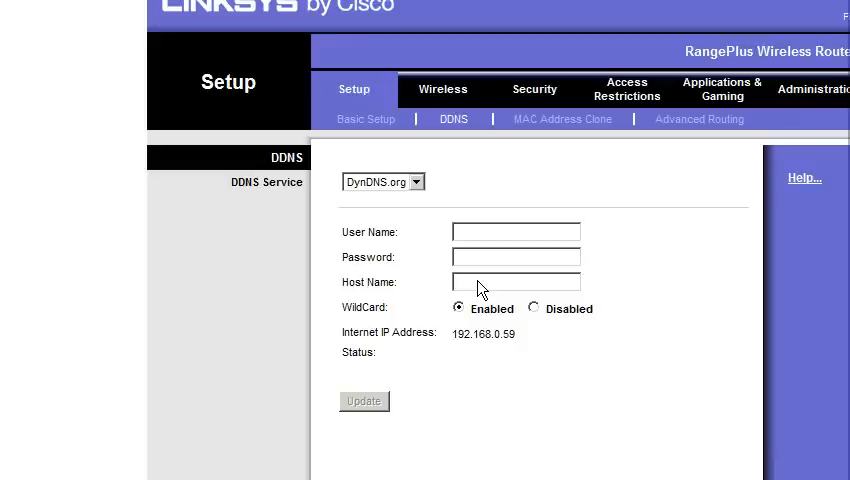
pyautogui.moveTo(548, 140)
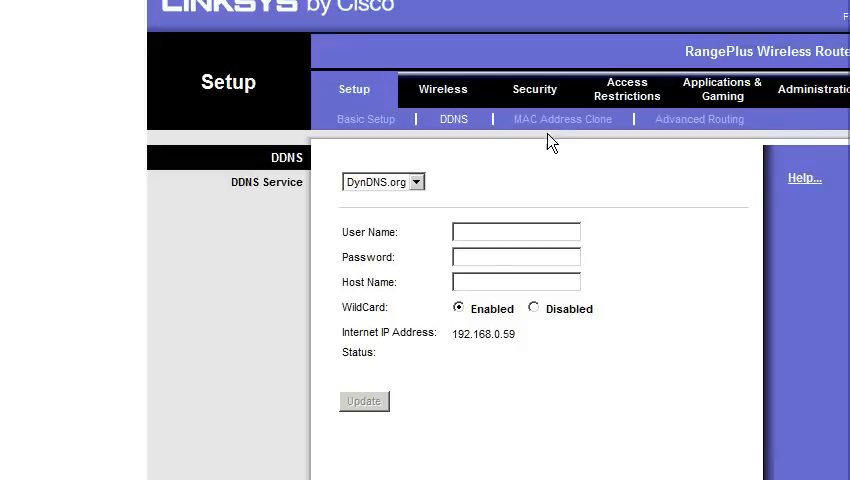
# Step: Go to the MAC Address Clone page showing MAC 00:21:29:60:7A:62 with cloning disabled
pyautogui.click(560, 120)
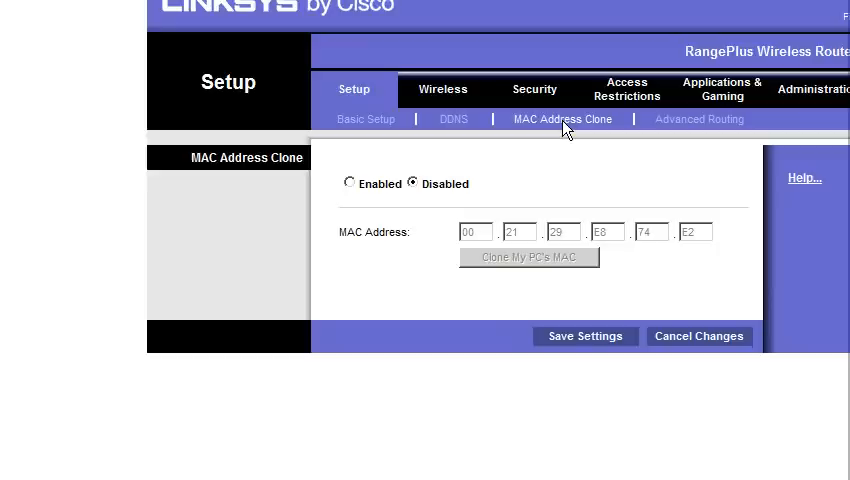
pyautogui.moveTo(348, 192)
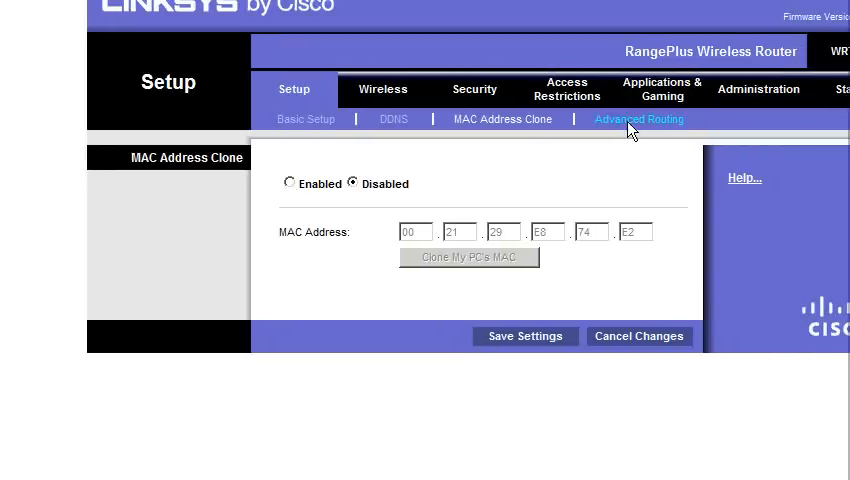
# Step: Go to Advanced Routing and keep LAN & Wireless as the static route interface
pyautogui.click(638, 120)
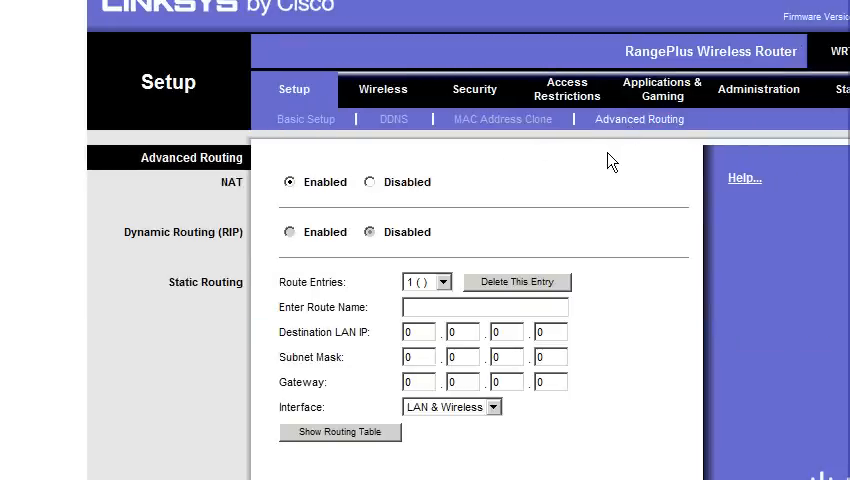
pyautogui.moveTo(596, 160)
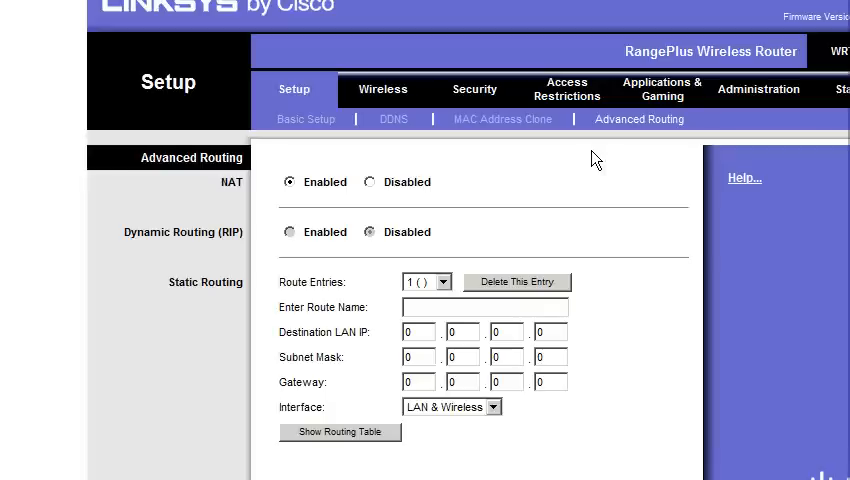
pyautogui.moveTo(490, 316)
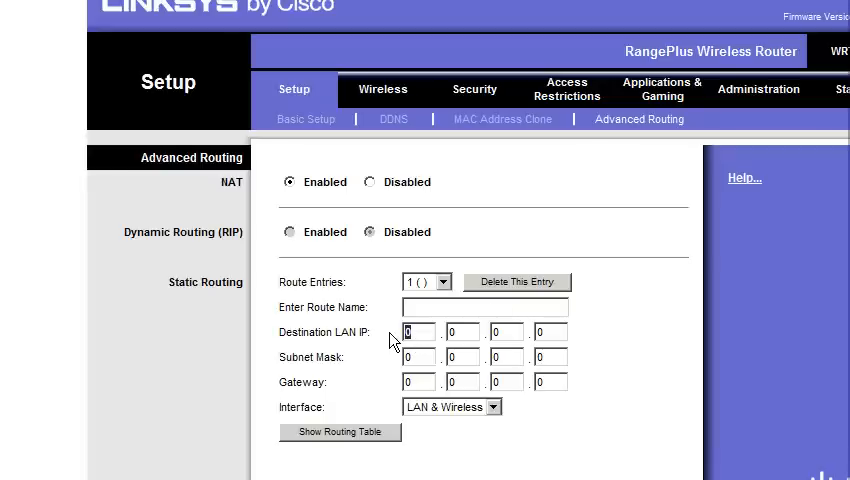
pyautogui.scroll(3)
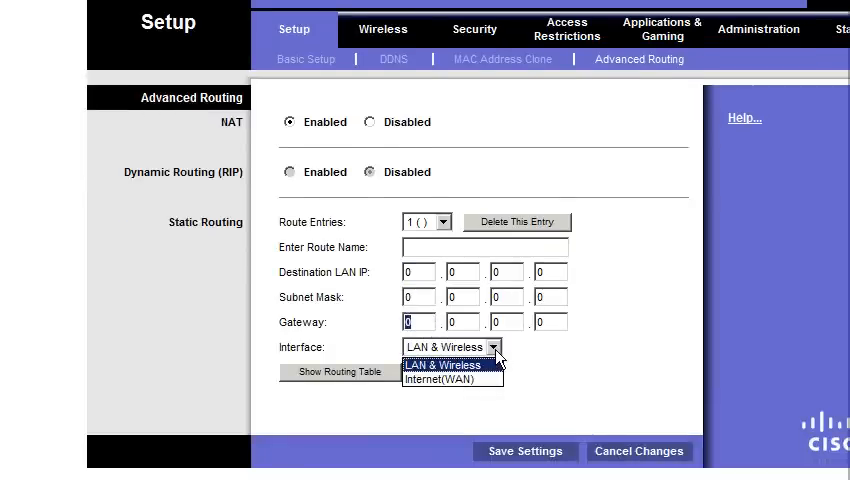
pyautogui.click(448, 364)
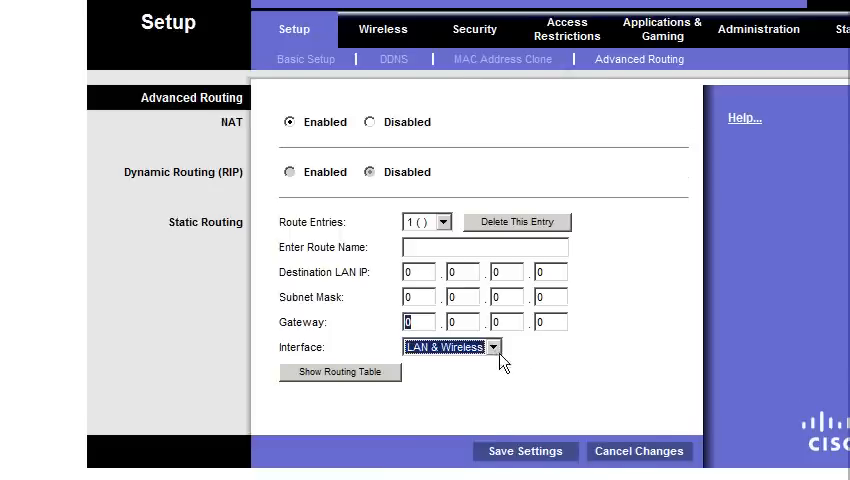
pyautogui.click(492, 348)
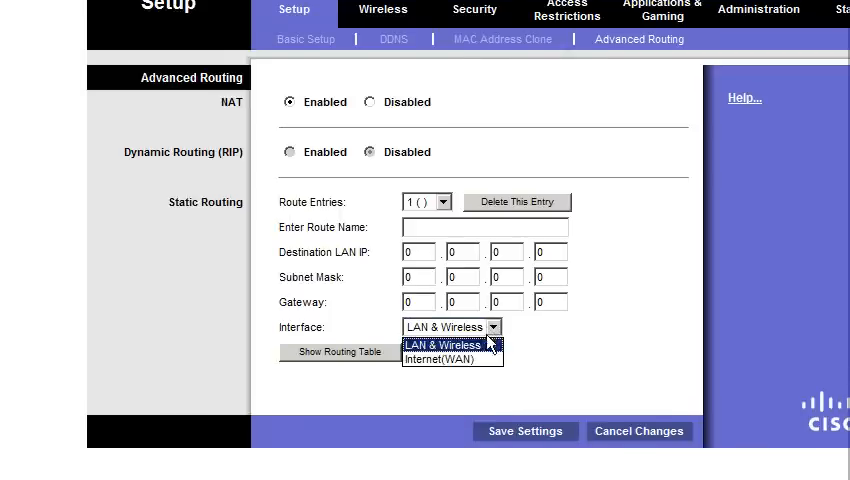
pyautogui.click(442, 344)
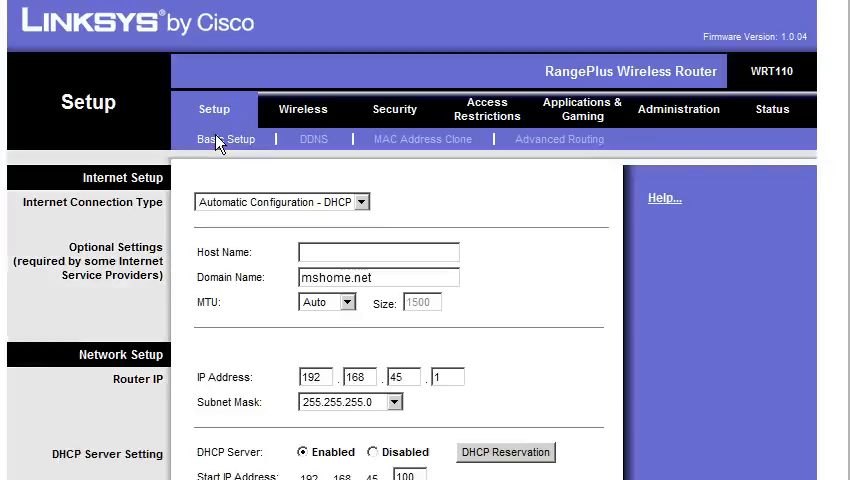
pyautogui.moveTo(232, 240)
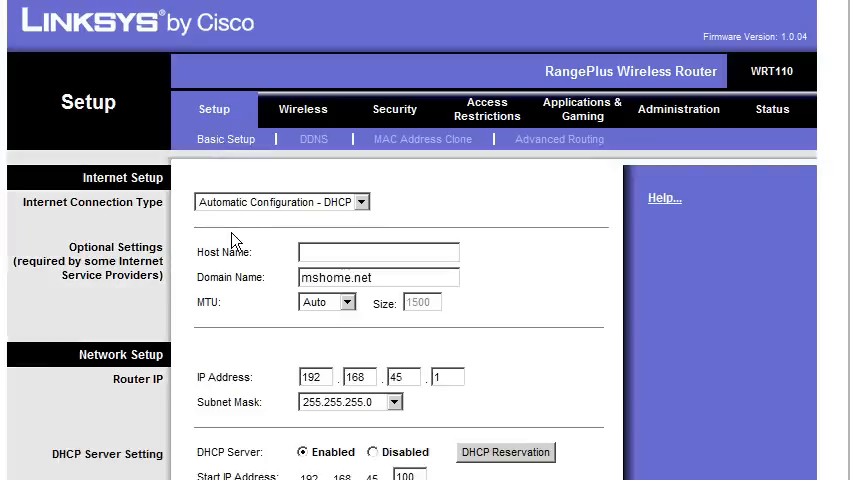